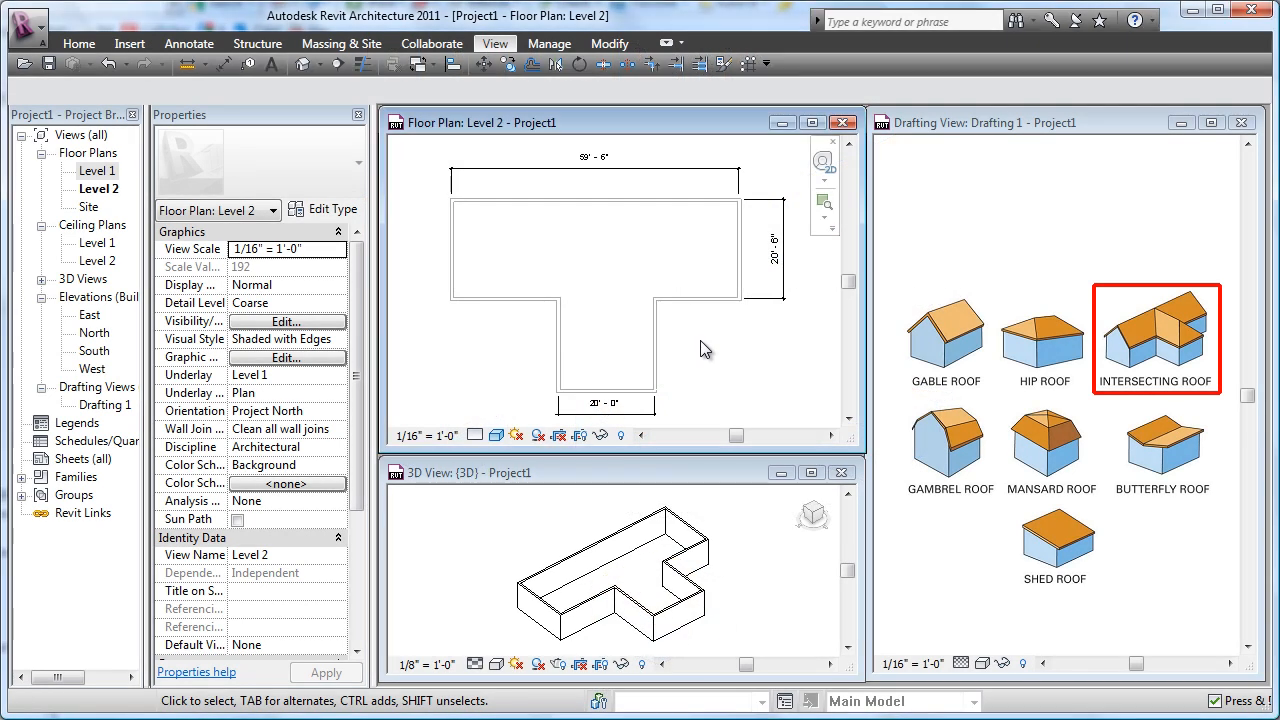
{"action": "mouse_move", "coordinate": [935, 390]}
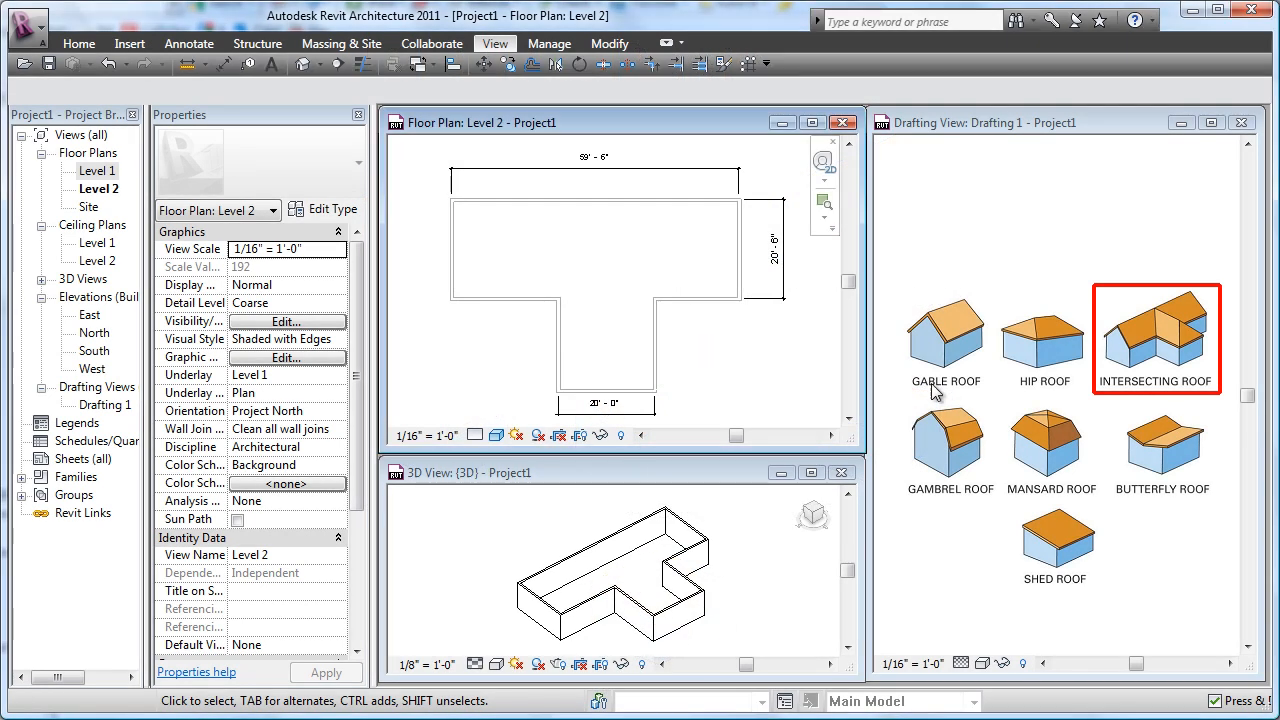
{"action": "mouse_move", "coordinate": [1150, 397]}
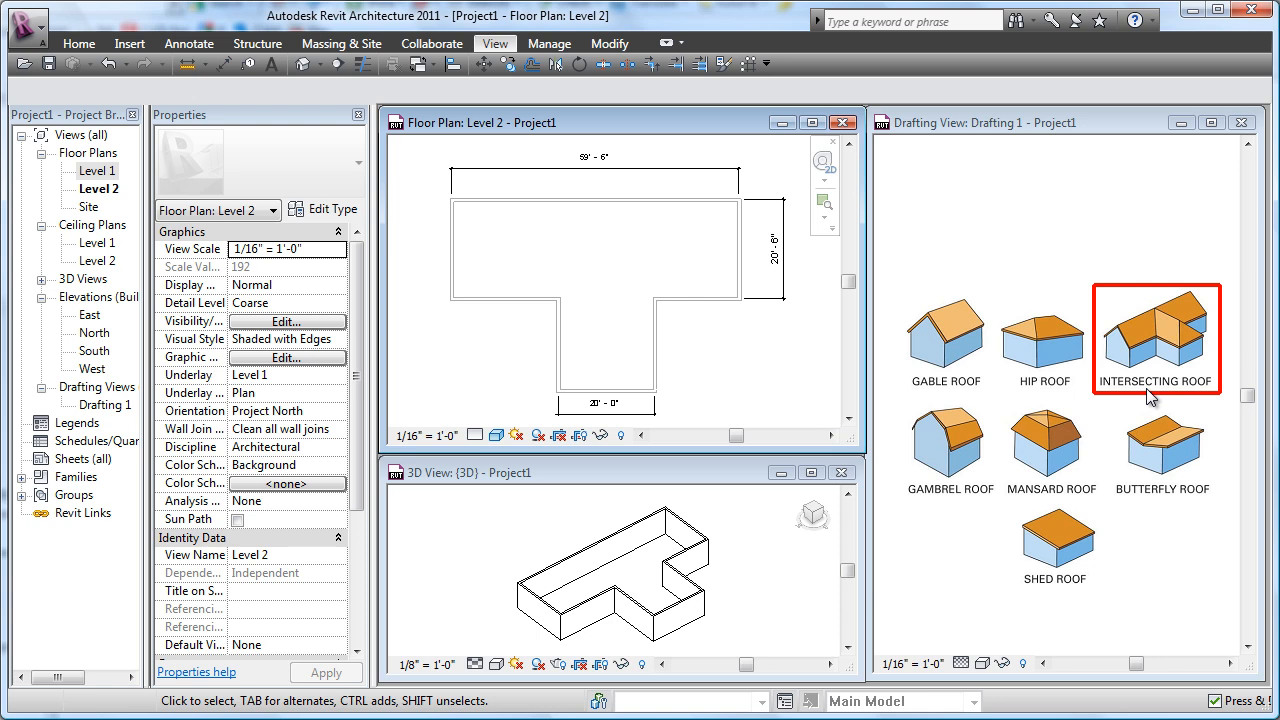
{"action": "mouse_move", "coordinate": [1200, 318]}
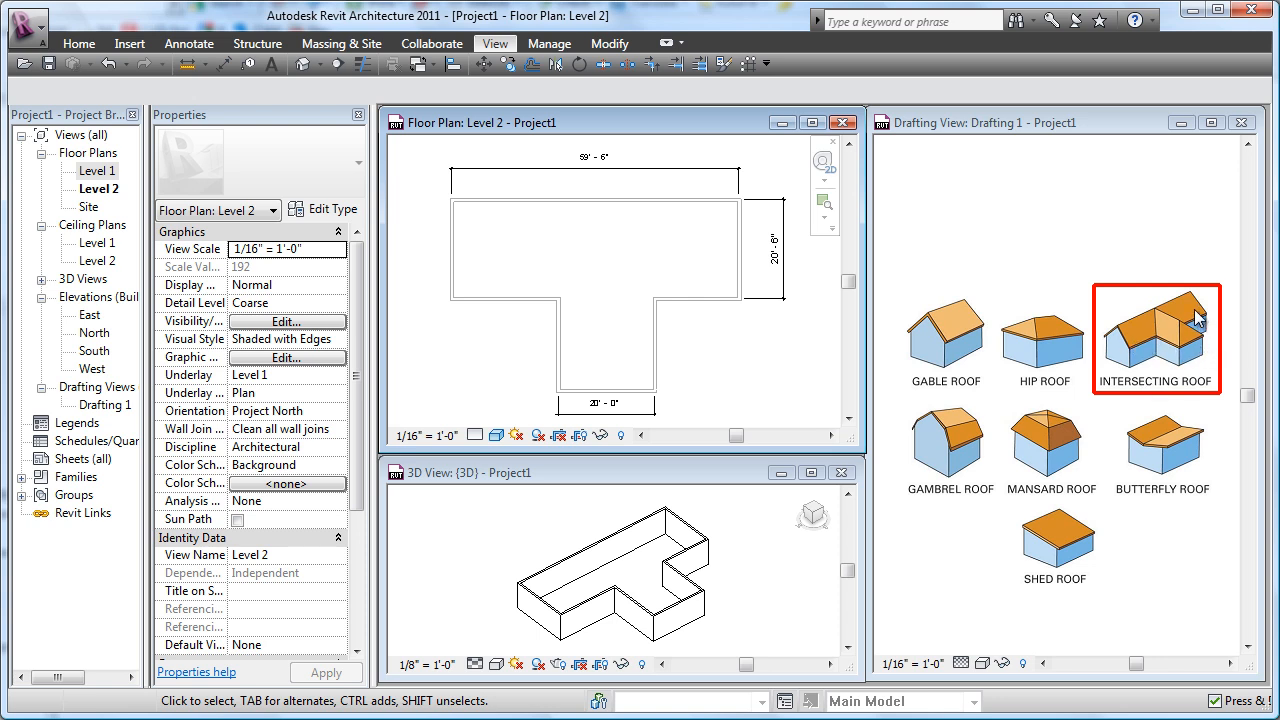
{"action": "mouse_move", "coordinate": [1198, 323]}
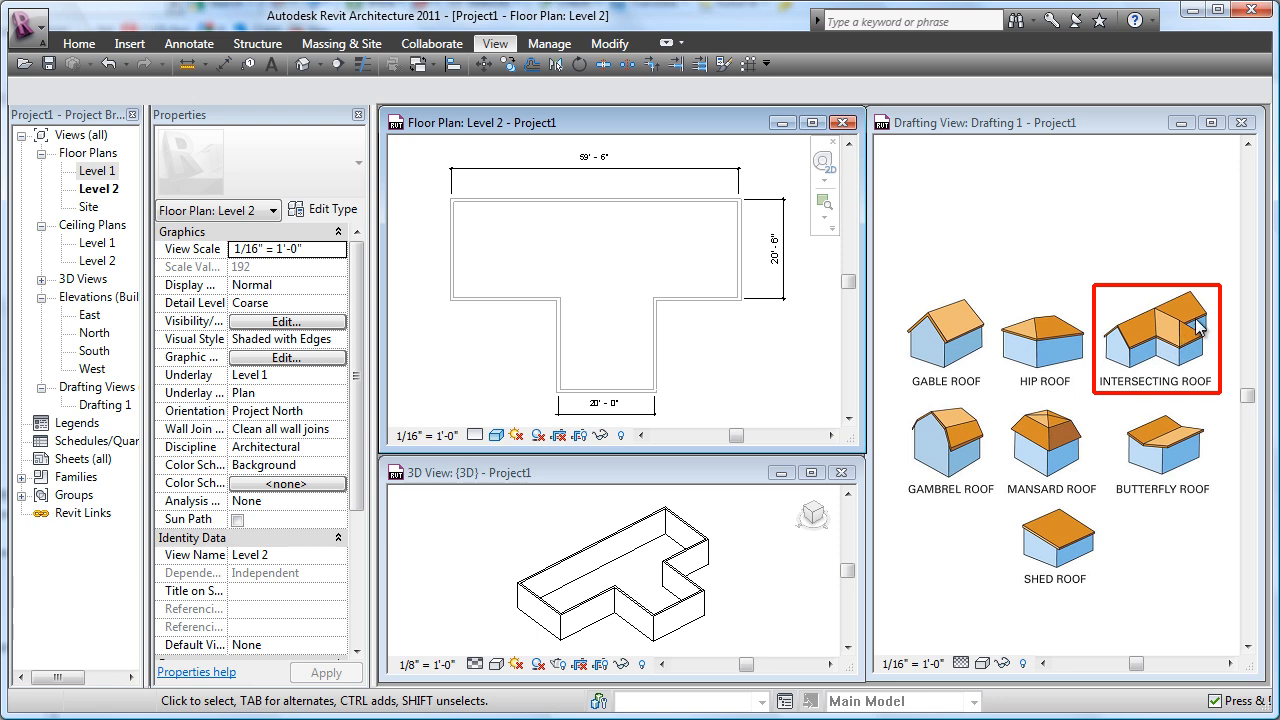
{"action": "mouse_move", "coordinate": [1174, 366]}
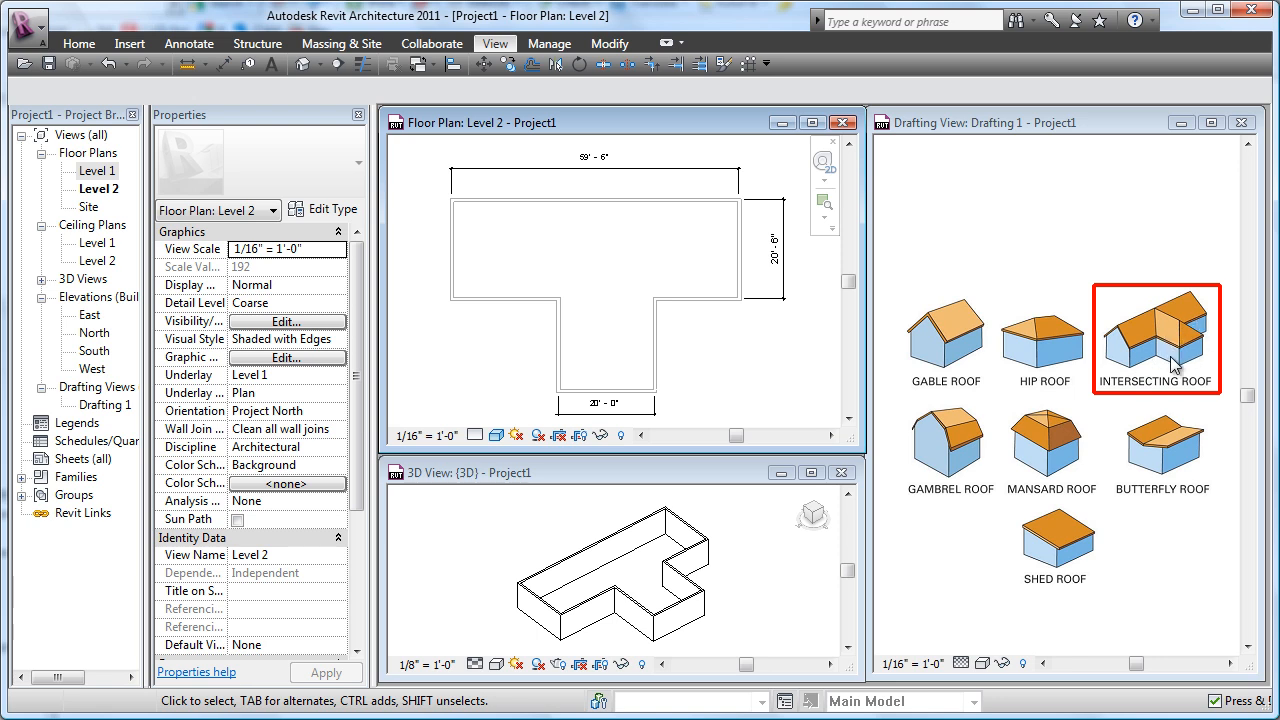
{"action": "mouse_move", "coordinate": [725, 330]}
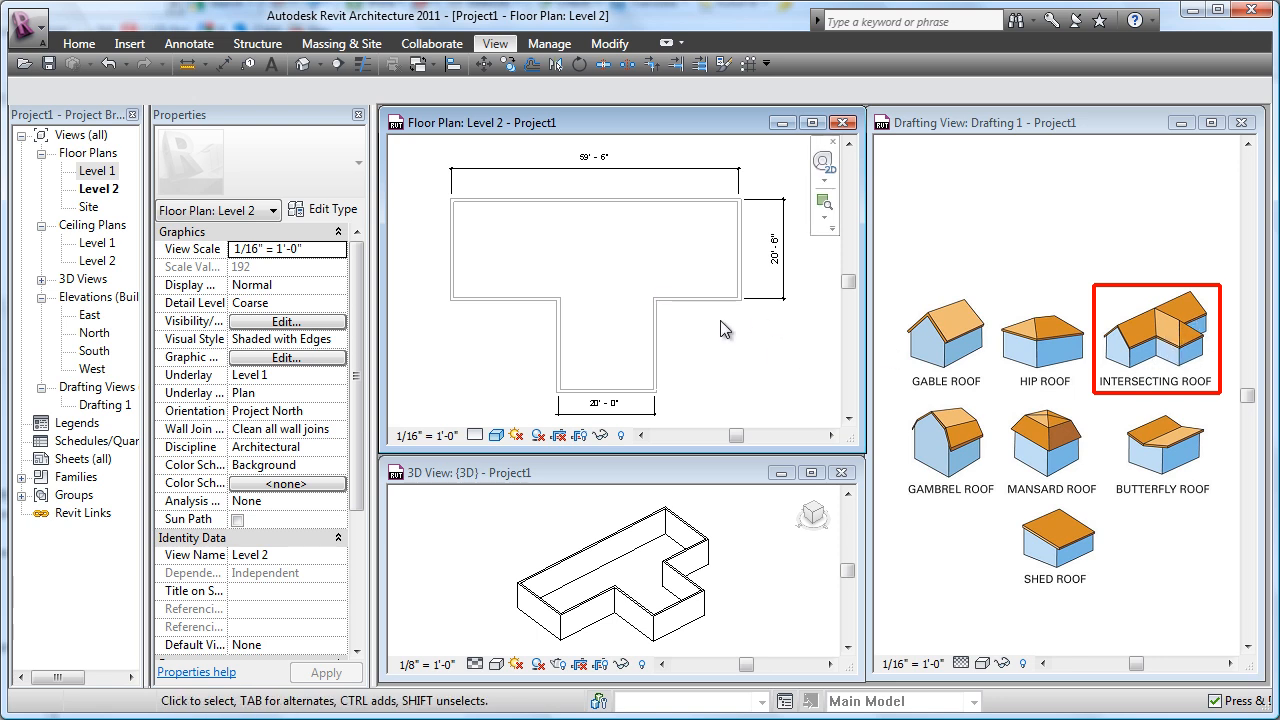
{"action": "mouse_move", "coordinate": [722, 303]}
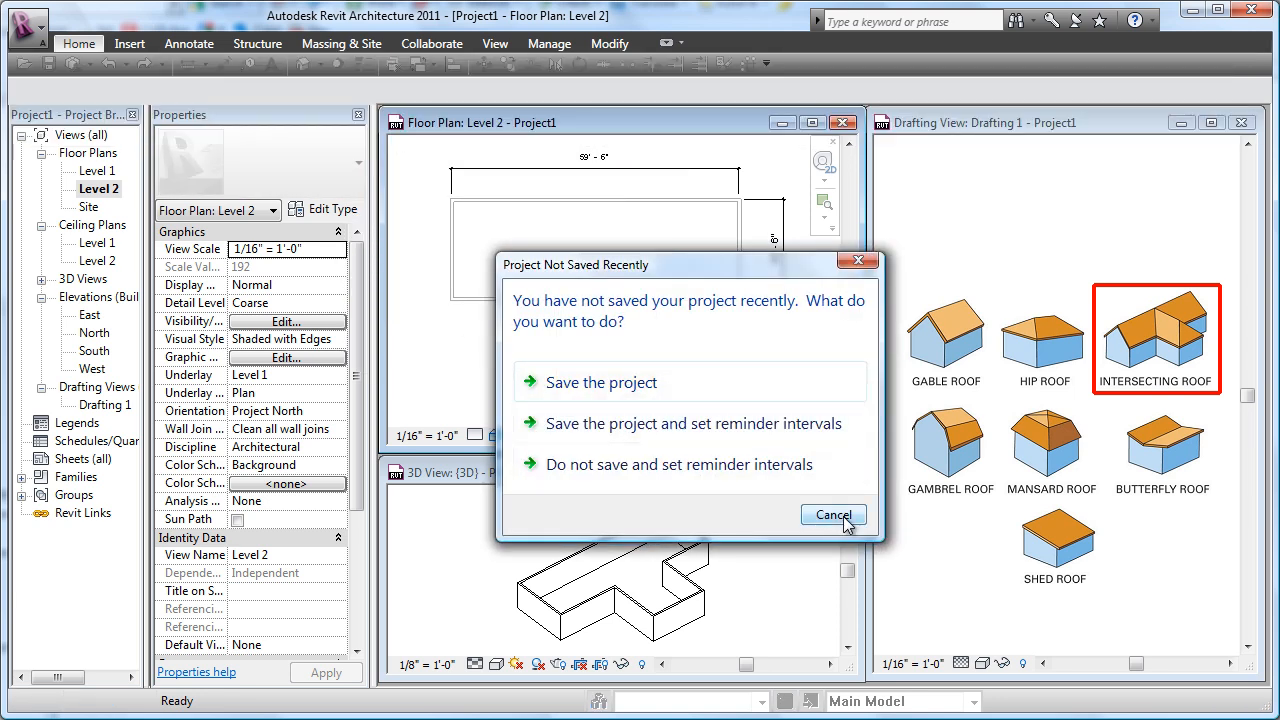
Cancel the 'Project Not Saved Recently' reminder without saving.
{"action": "left_click", "coordinate": [833, 515]}
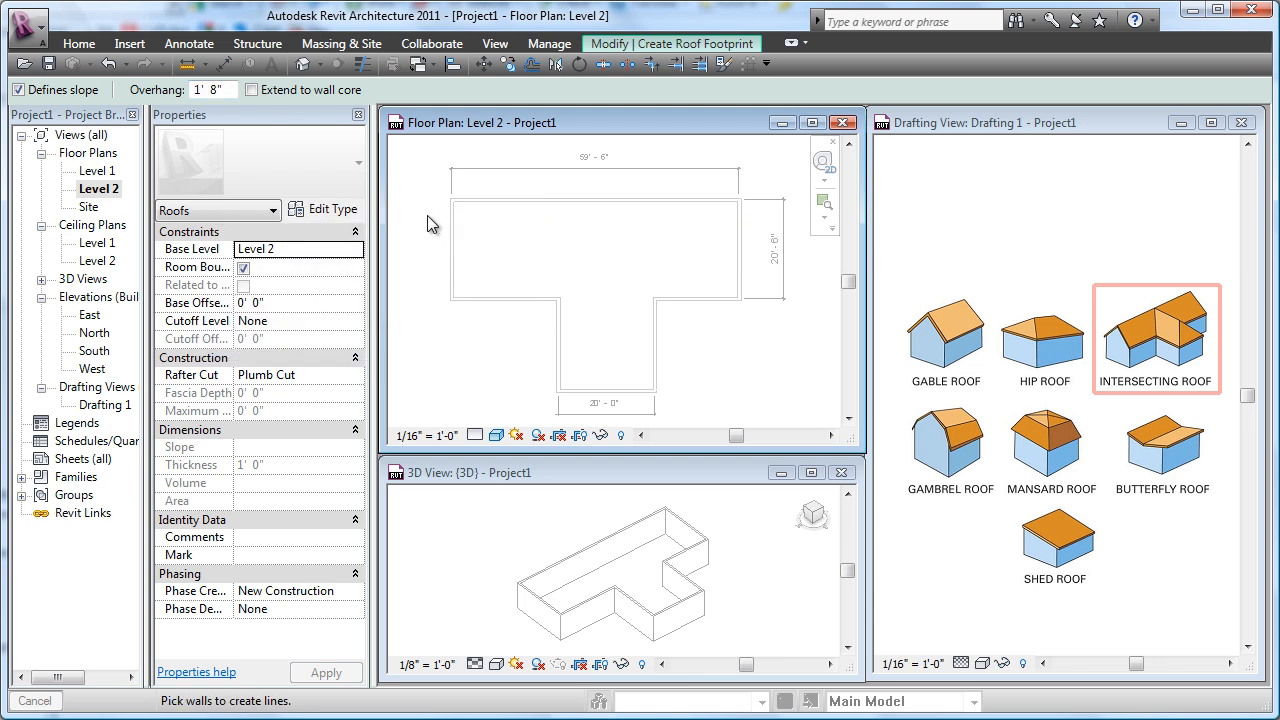
{"action": "mouse_move", "coordinate": [445, 238]}
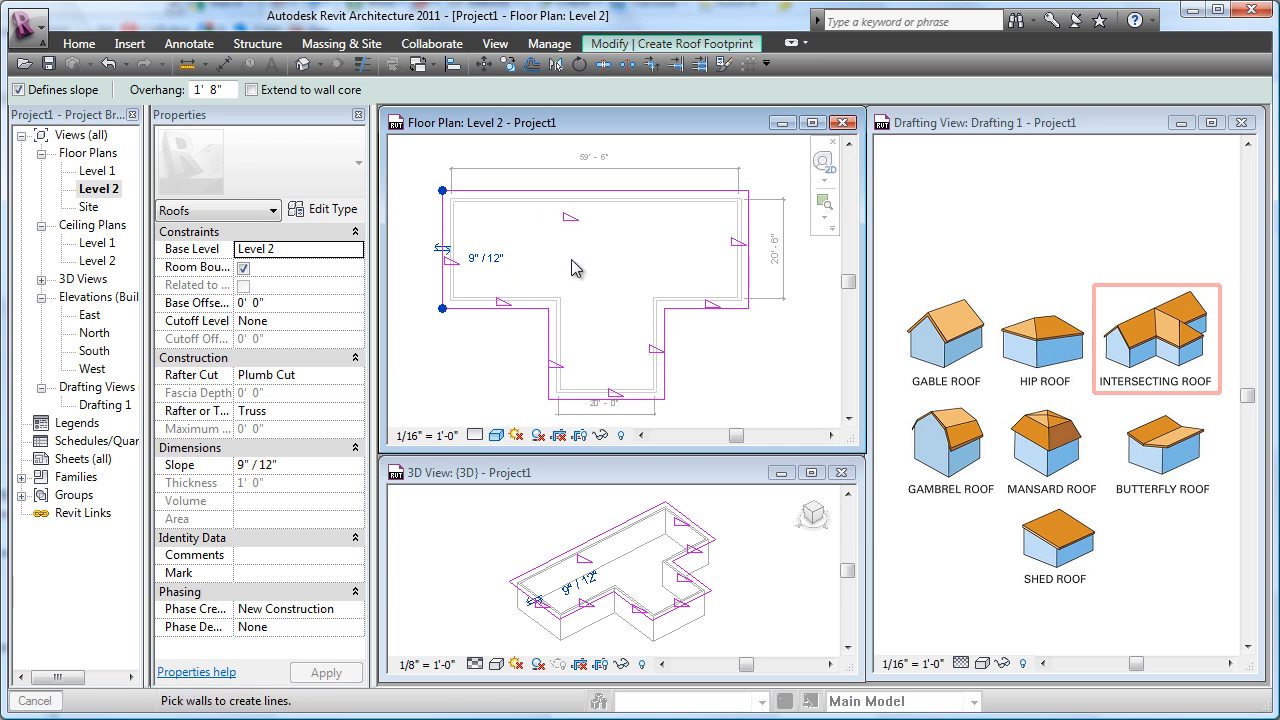
{"action": "mouse_move", "coordinate": [720, 320]}
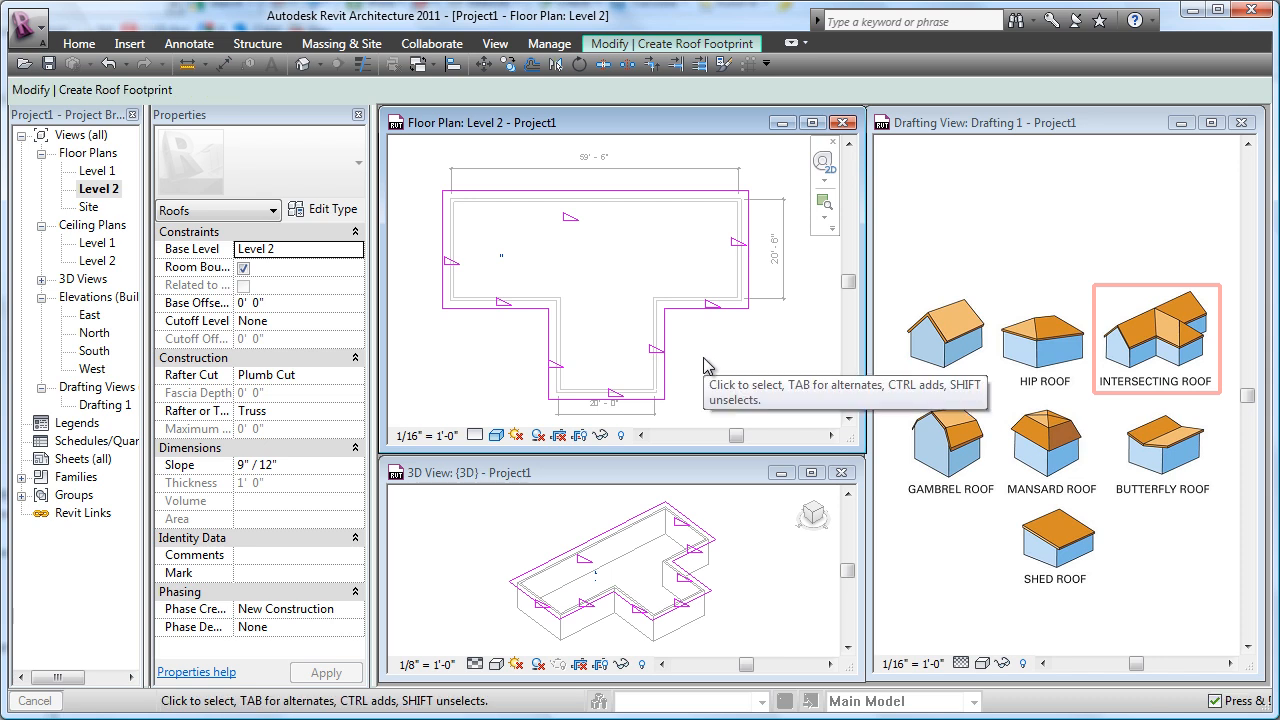
Clear Defines Slope on the top bar's short end footprint lines to make gable ends.
{"action": "left_click", "coordinate": [442, 192]}
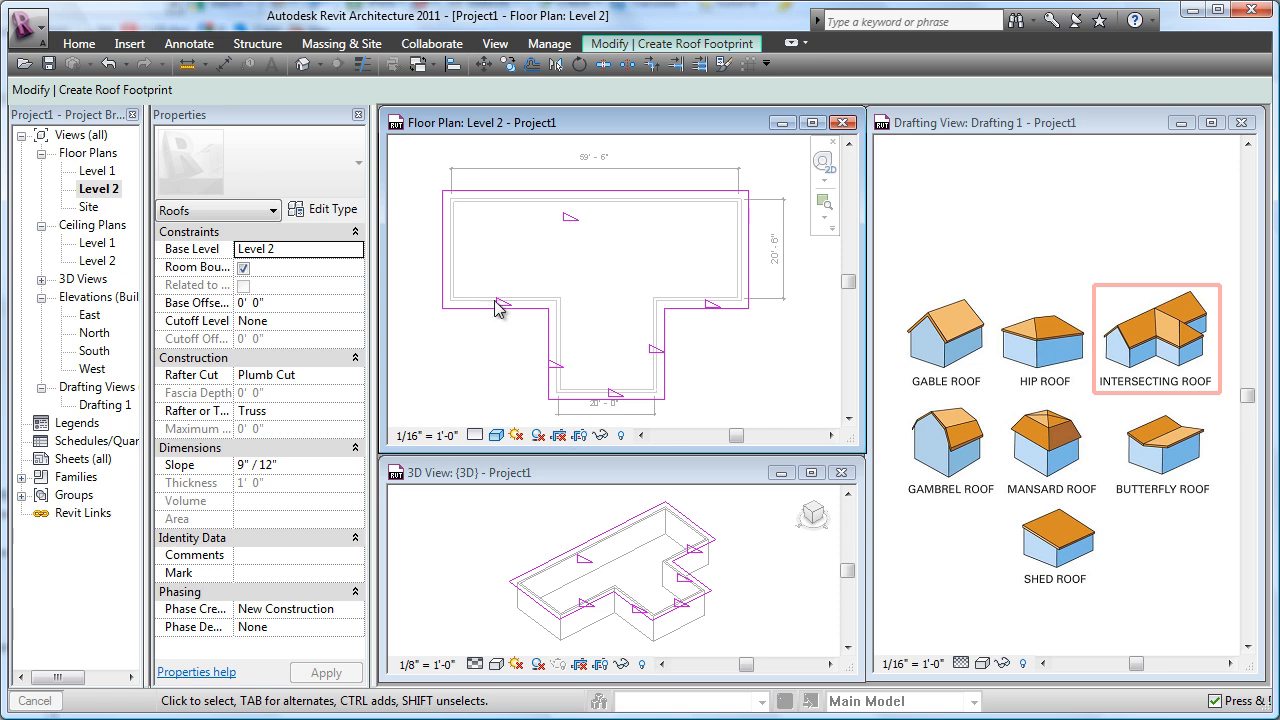
{"action": "mouse_move", "coordinate": [642, 360]}
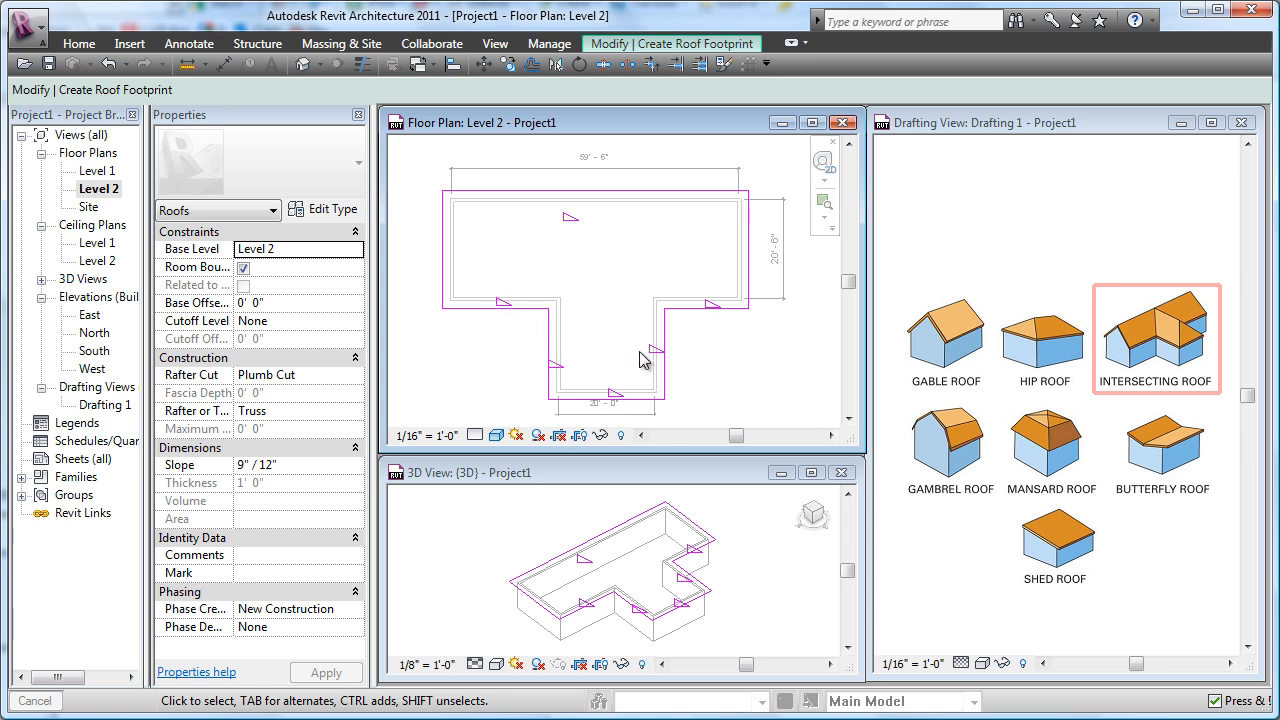
{"action": "mouse_move", "coordinate": [588, 216]}
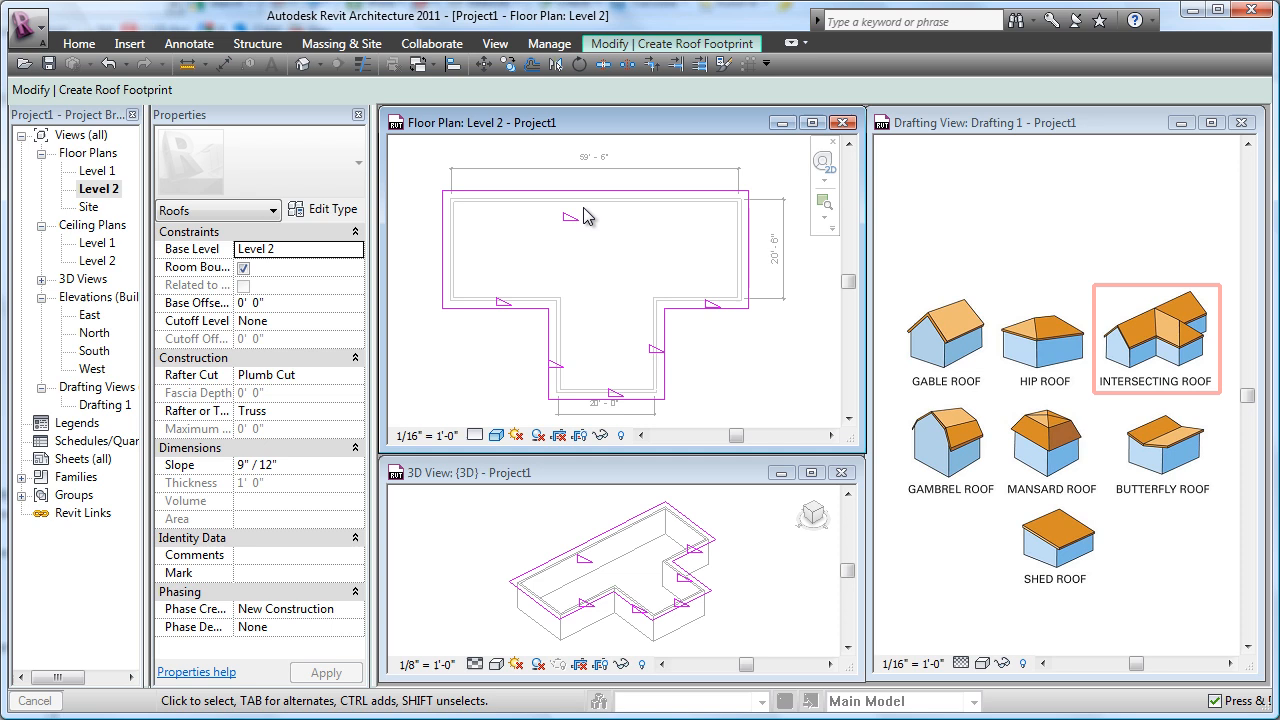
{"action": "mouse_move", "coordinate": [610, 314]}
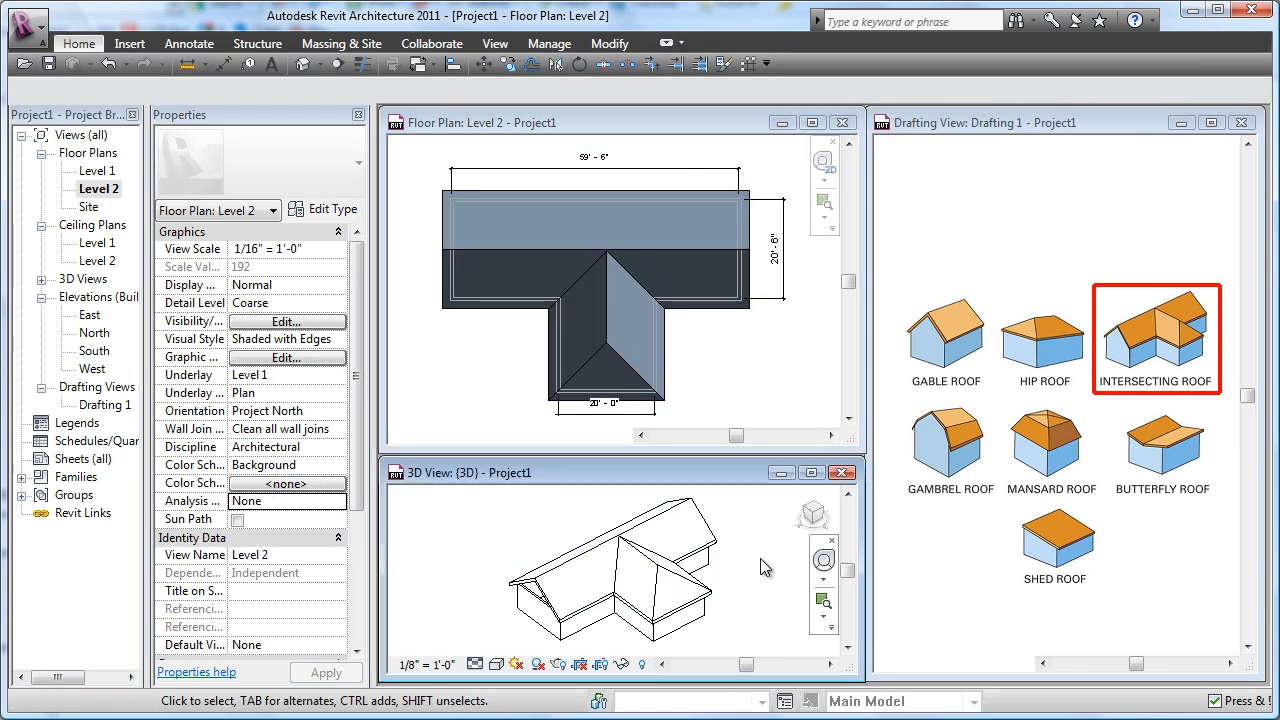
In the 3D view, attach the selected walls' tops to the roof.
{"action": "left_click", "coordinate": [600, 570]}
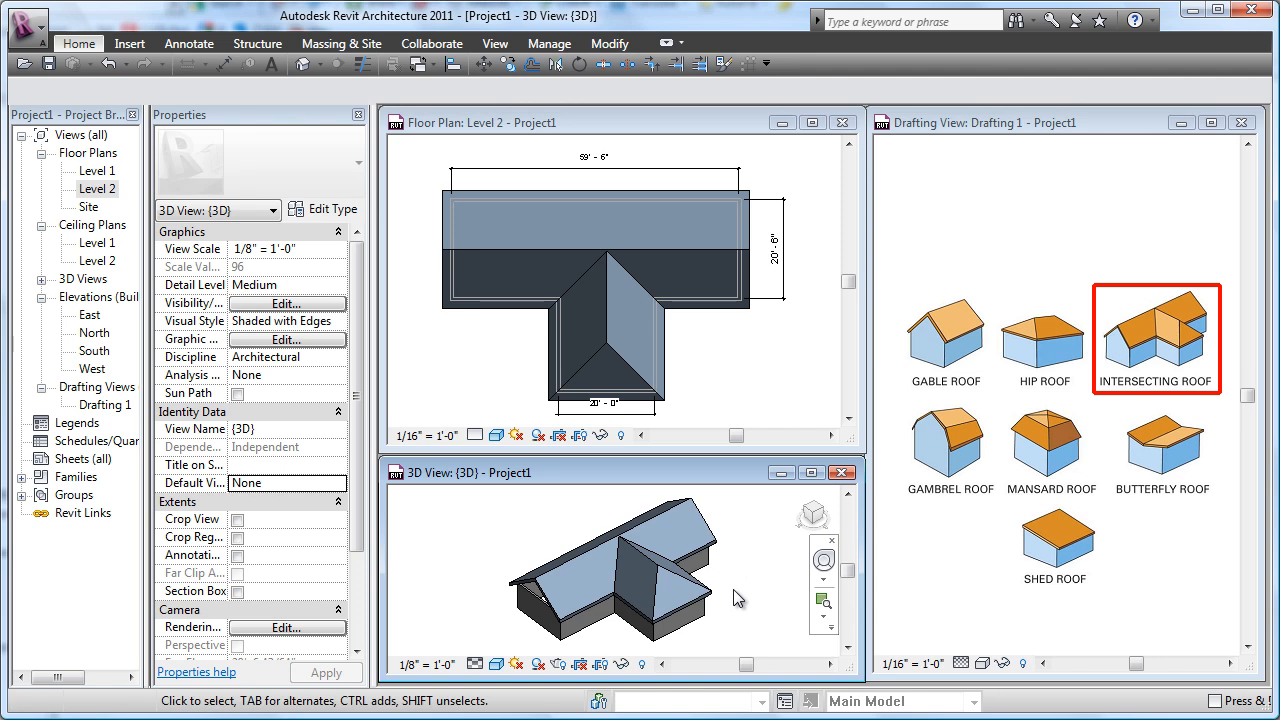
{"action": "left_click", "coordinate": [610, 628]}
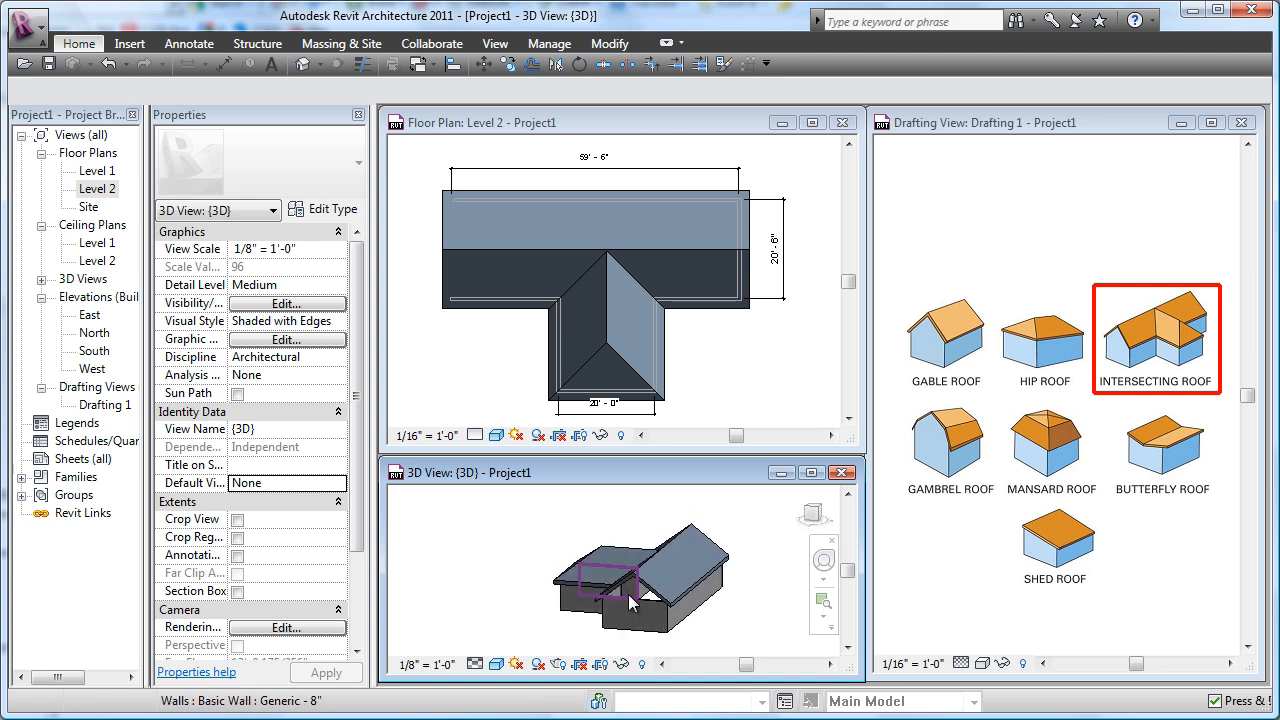
{"action": "left_click", "coordinate": [600, 580]}
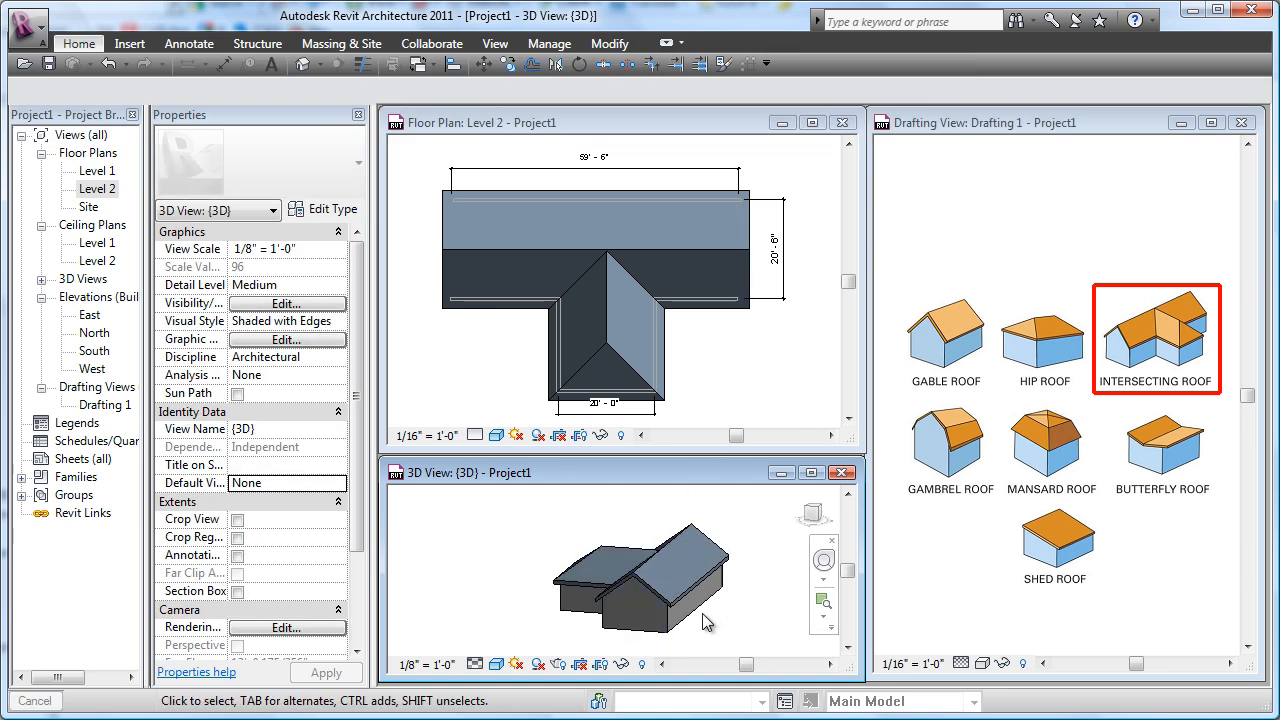
{"action": "left_click_drag", "start_coordinate": [705, 620], "coordinate": [670, 645]}
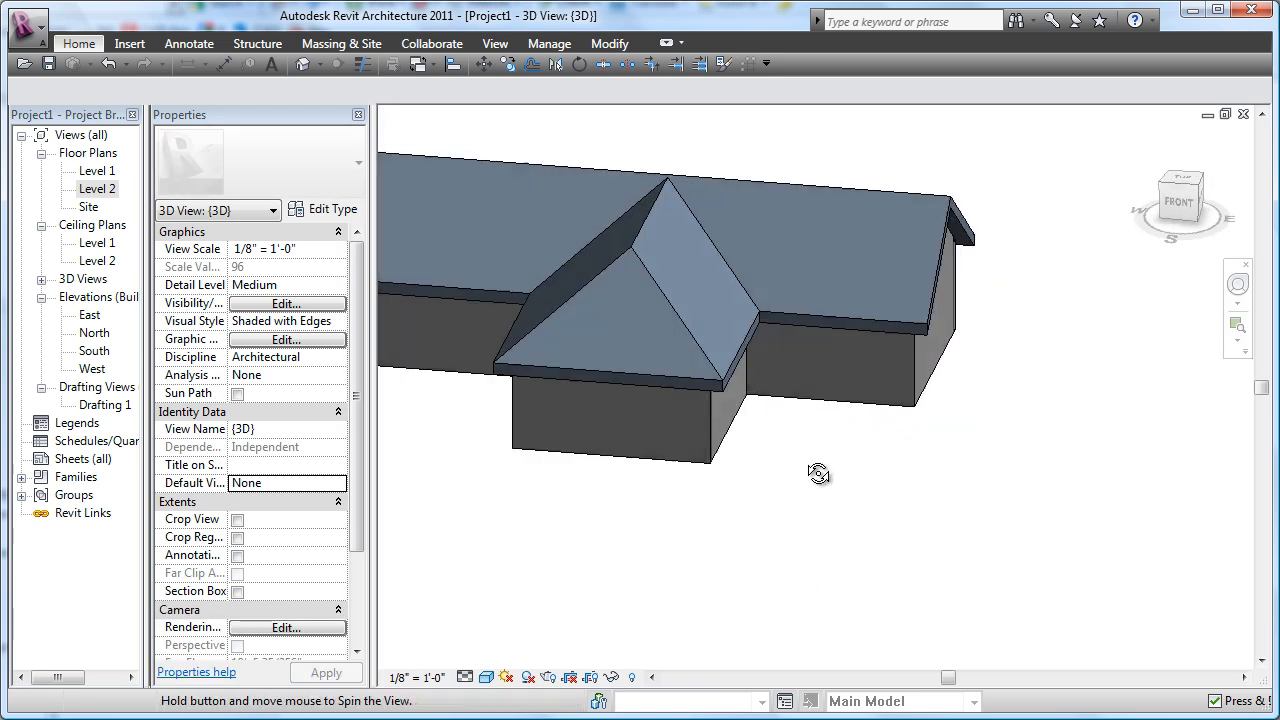
Orbit the 3D model to inspect the hipped wing and the gable-end wall.
{"action": "left_click_drag", "start_coordinate": [818, 473], "coordinate": [930, 501]}
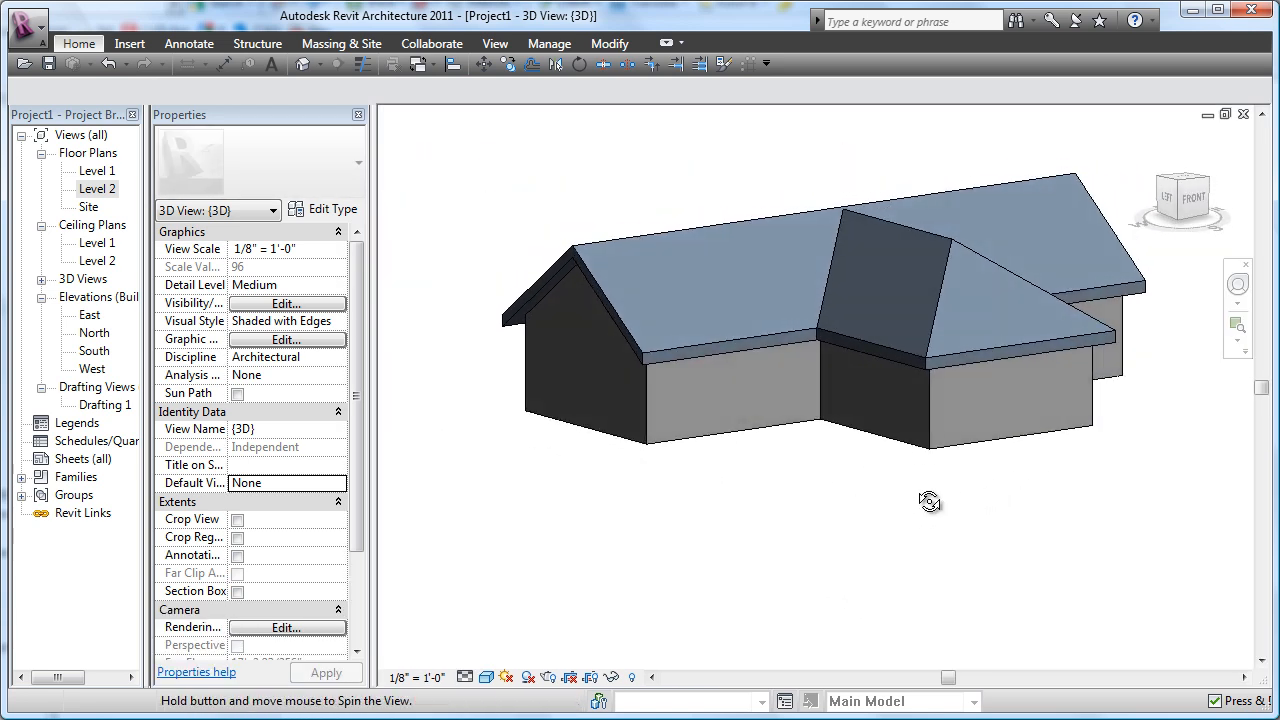
{"action": "left_click_drag", "start_coordinate": [930, 502], "coordinate": [613, 555]}
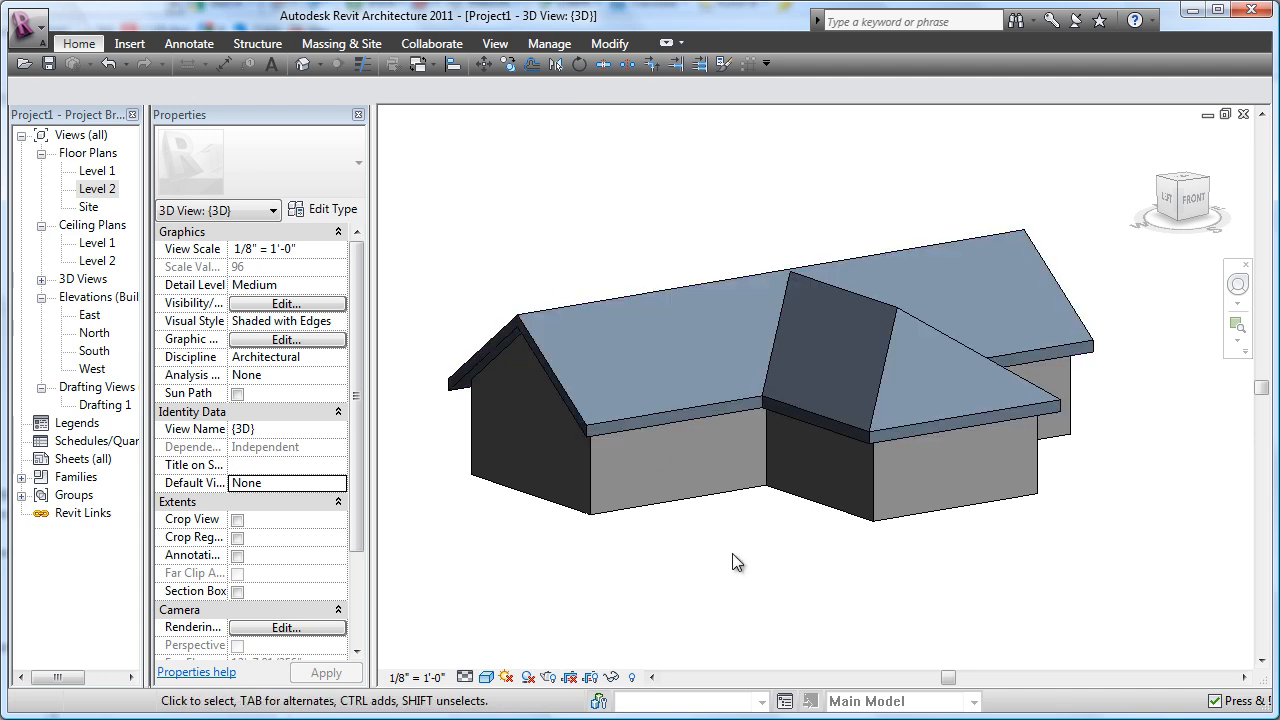
{"action": "mouse_move", "coordinate": [718, 578]}
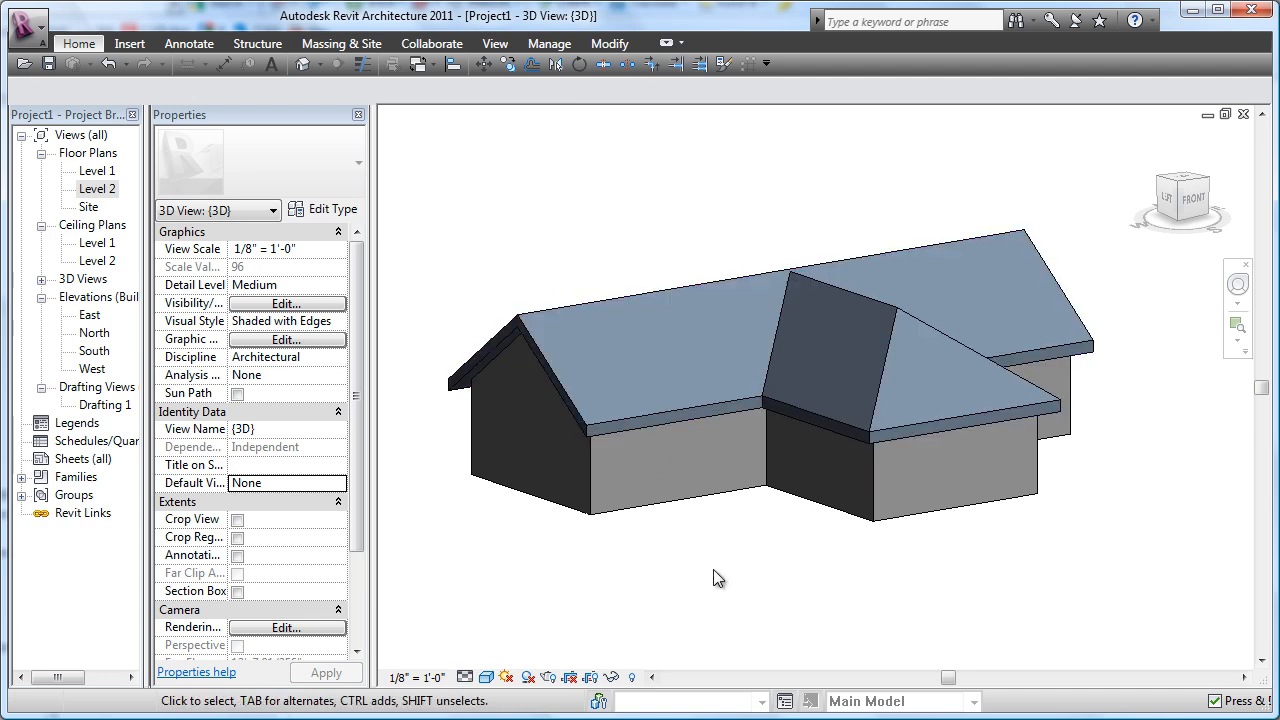